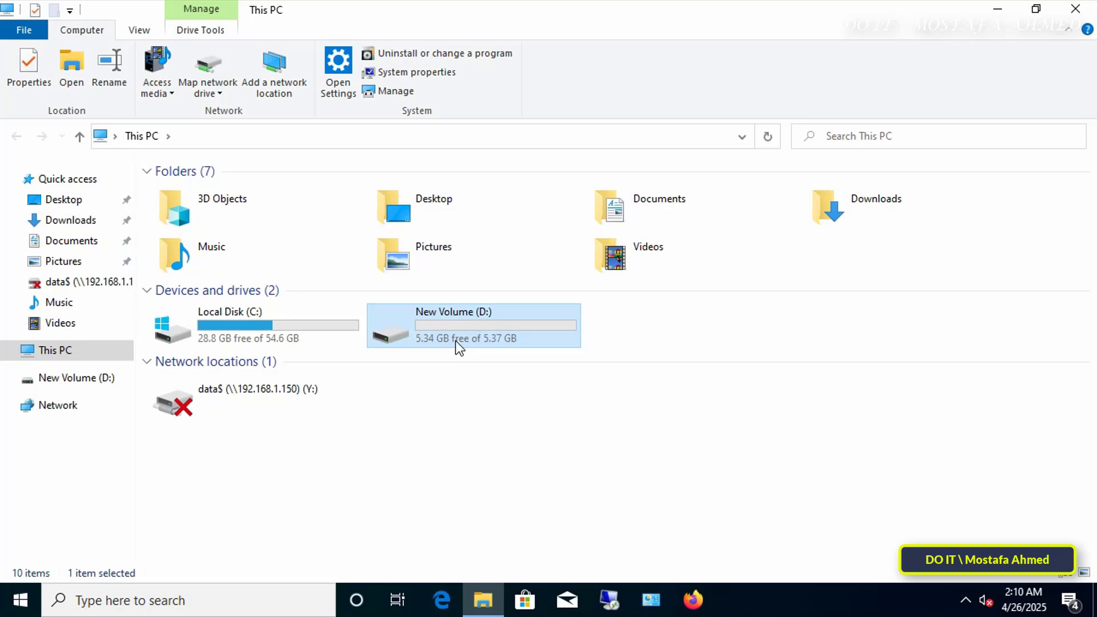
# Check that drive D: contains the data and Test folders, then close File Explorer
pyautogui.doubleClick(454, 326)
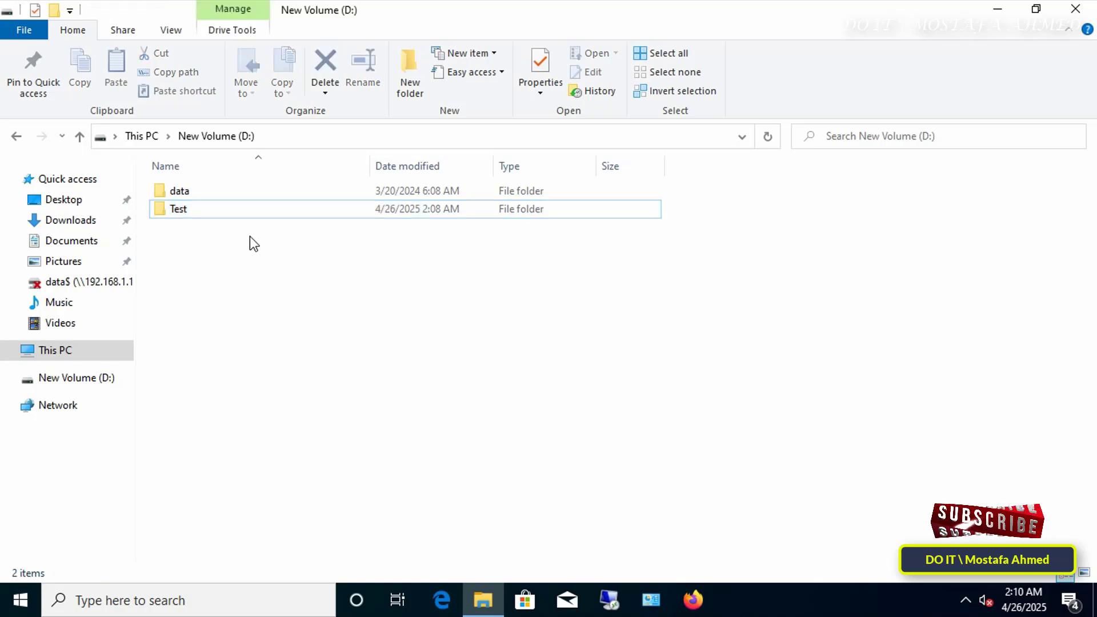
pyautogui.click(419, 136)
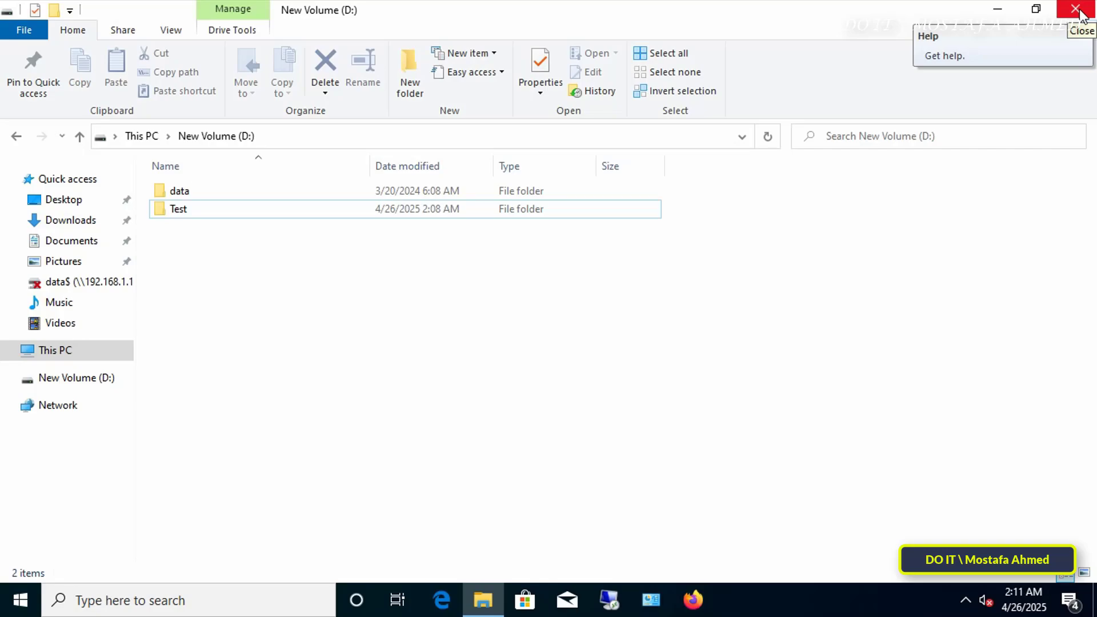
pyautogui.click(1080, 11)
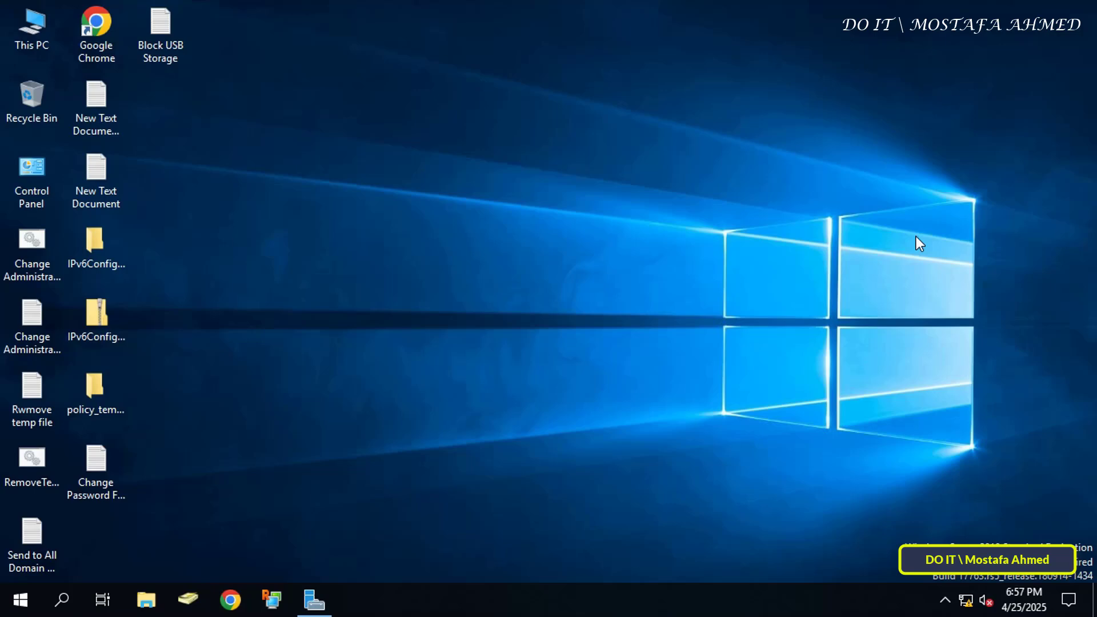
# Launch Group Policy Management from the Server Manager Tools menu
pyautogui.click(315, 600)
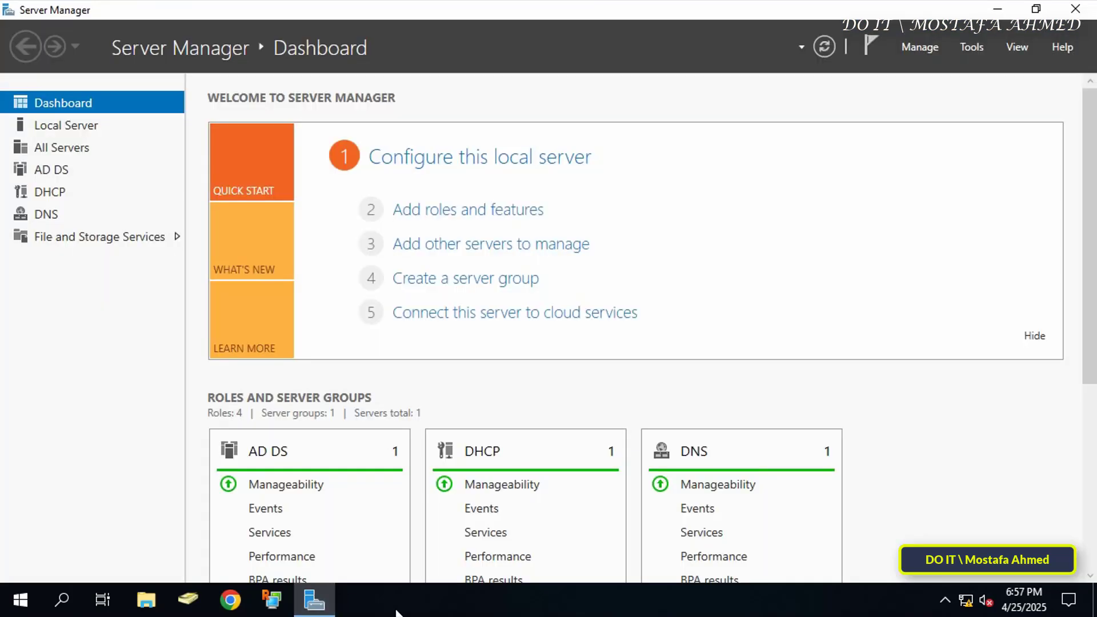
pyautogui.click(972, 47)
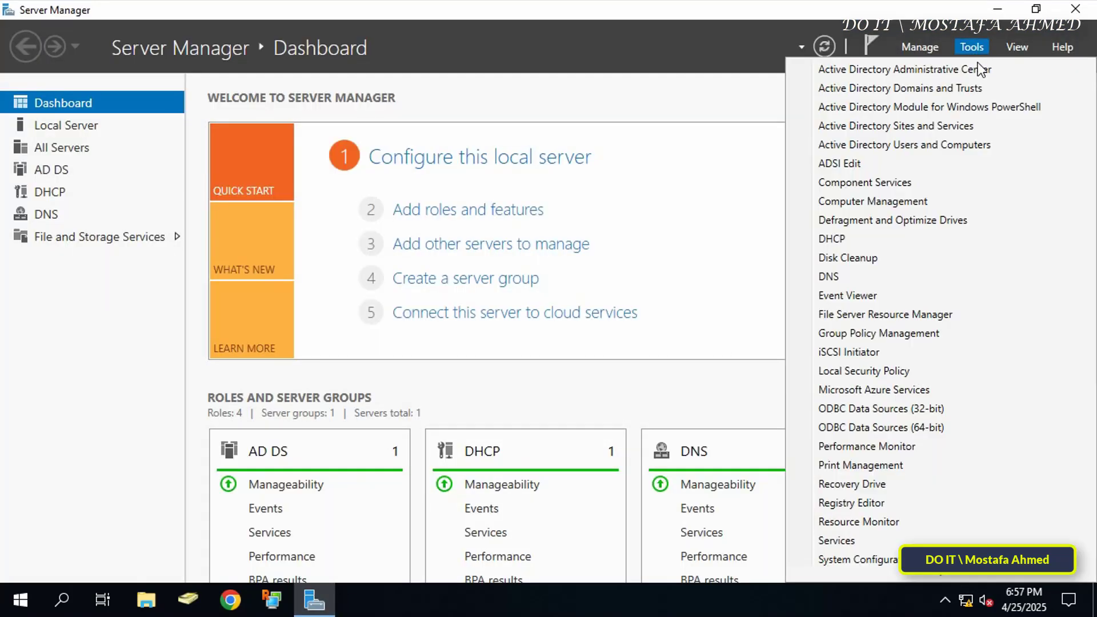
pyautogui.moveTo(906, 313)
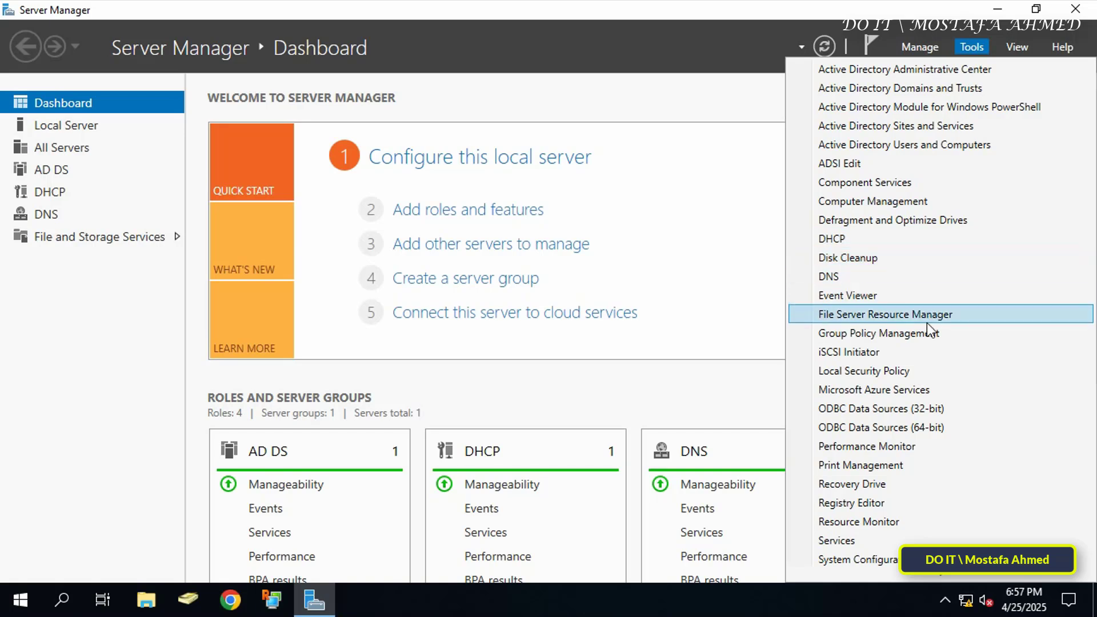
pyautogui.click(878, 333)
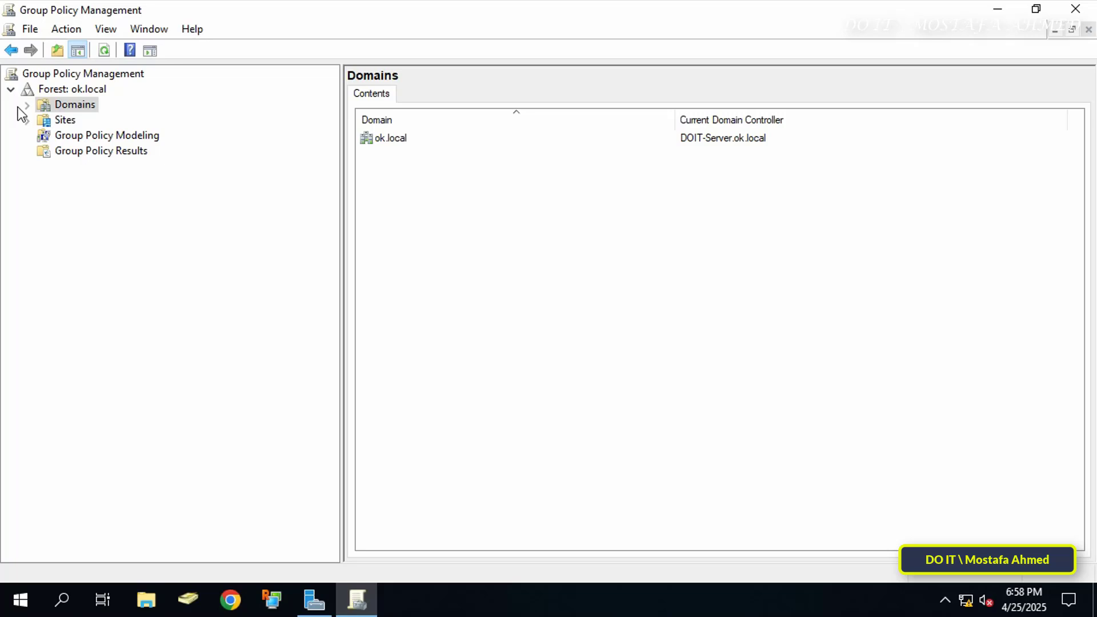
# Start creating a new GPO linked to the test OU under ok.local
pyautogui.click(26, 104)
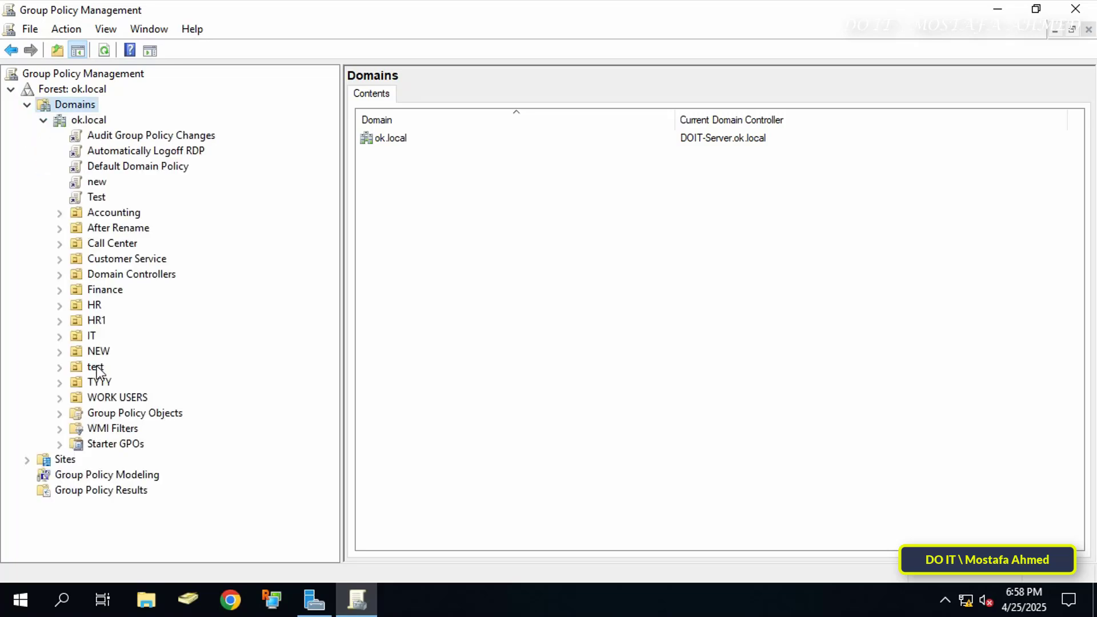
pyautogui.rightClick(96, 367)
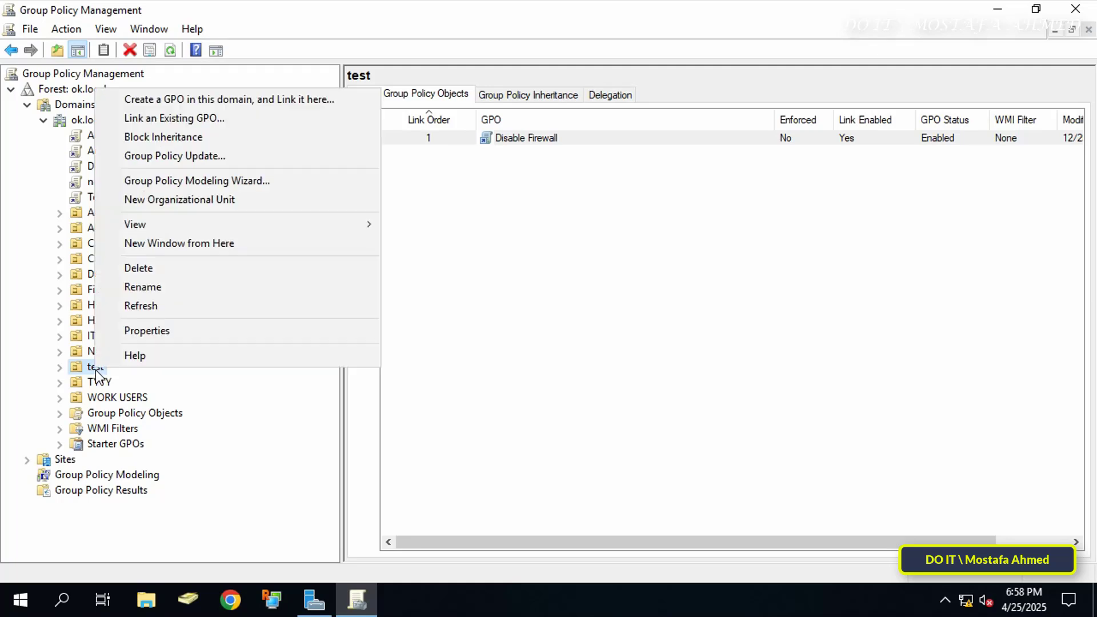
pyautogui.moveTo(197, 181)
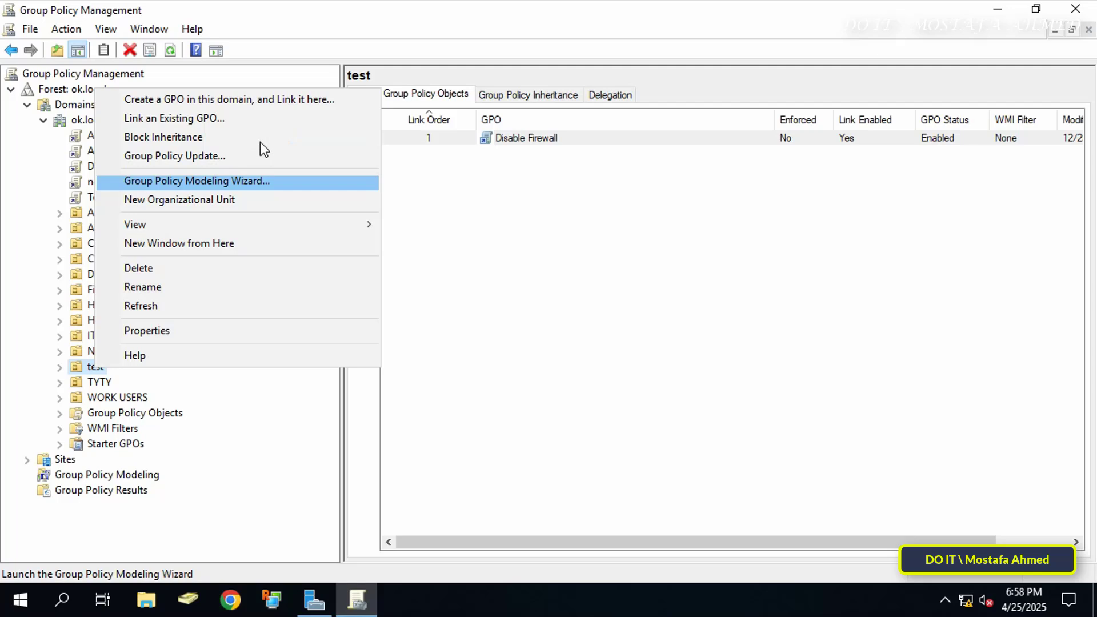
pyautogui.moveTo(237, 98)
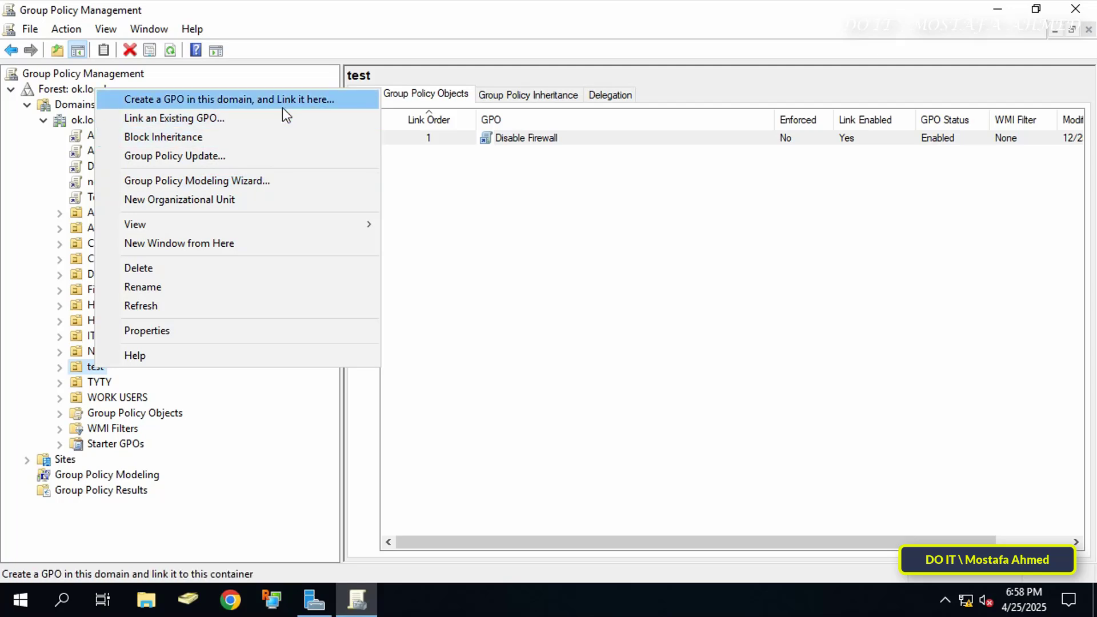
pyautogui.click(228, 98)
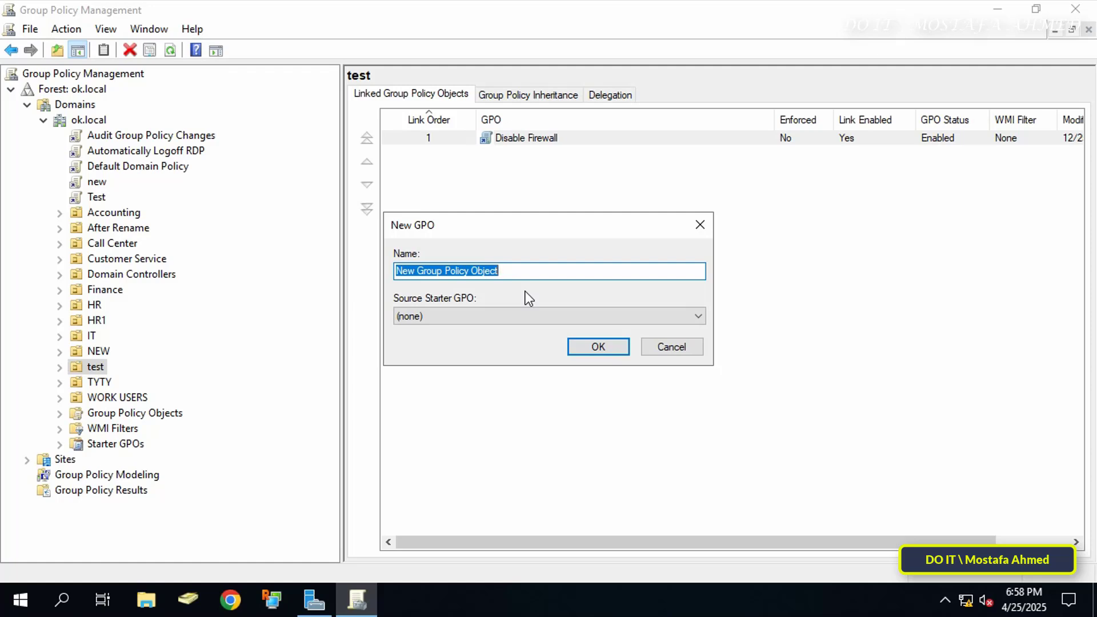
# Create the GPO 'Delete Test Folder' on the test OU and open it for editing
pyautogui.write('Delete Test')
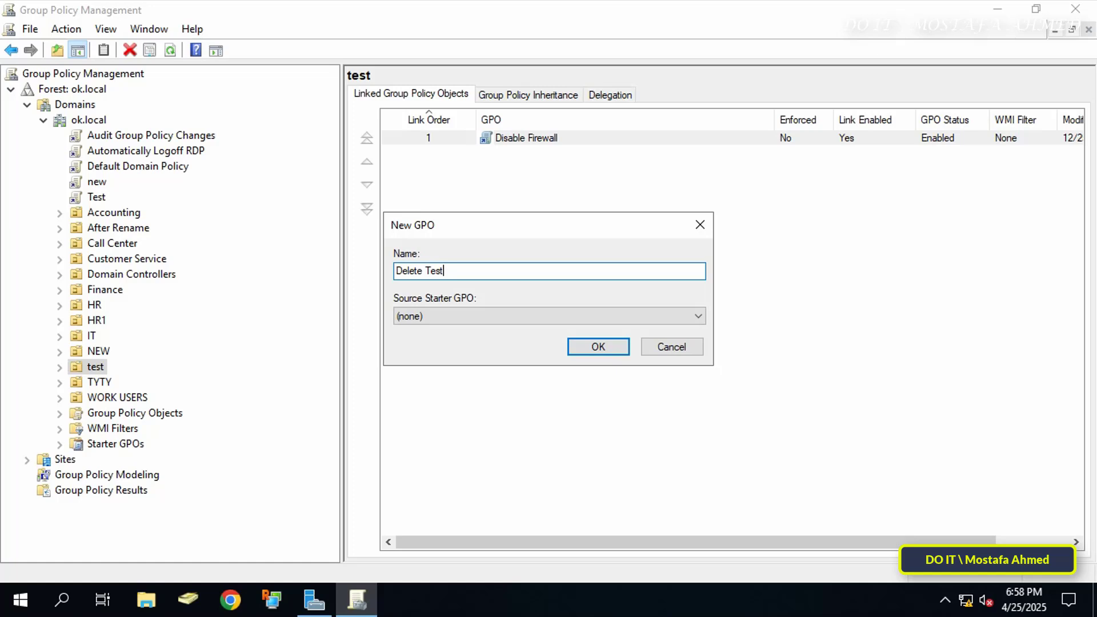
pyautogui.write('Folder')
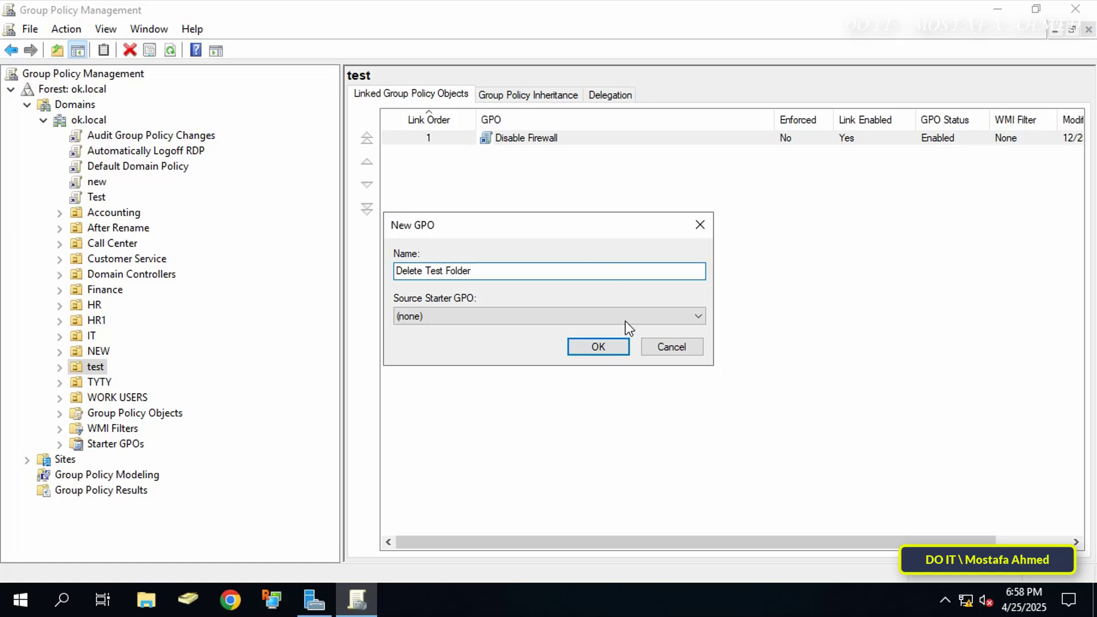
pyautogui.click(596, 346)
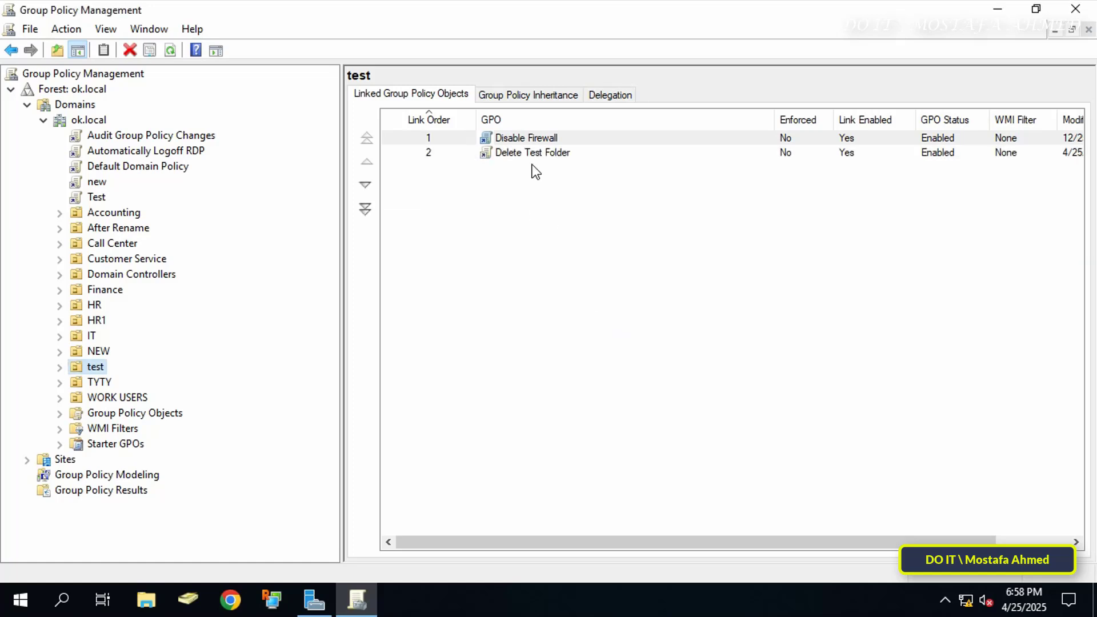
pyautogui.rightClick(531, 152)
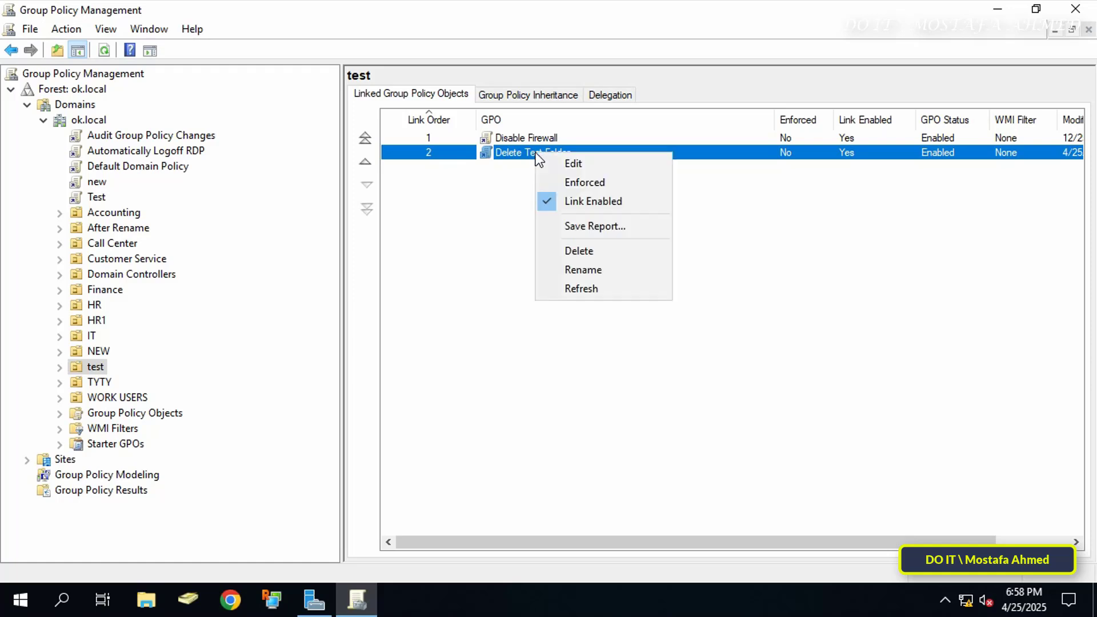
pyautogui.click(593, 205)
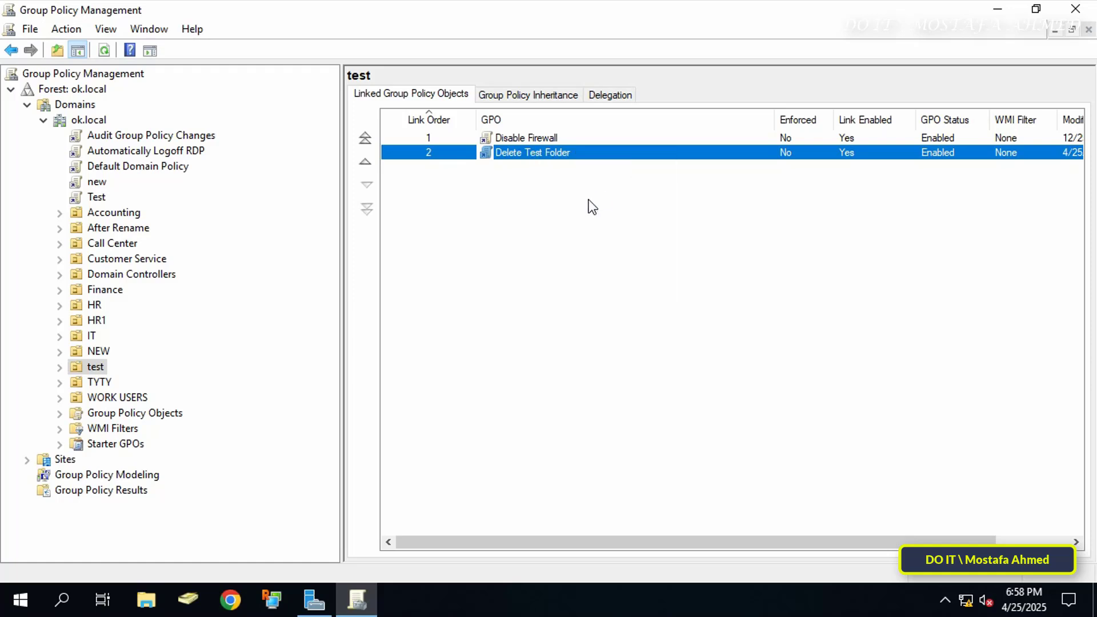
# Navigate to Computer Configuration > Preferences > Folders and add a new folder item
pyautogui.doubleClick(531, 152)
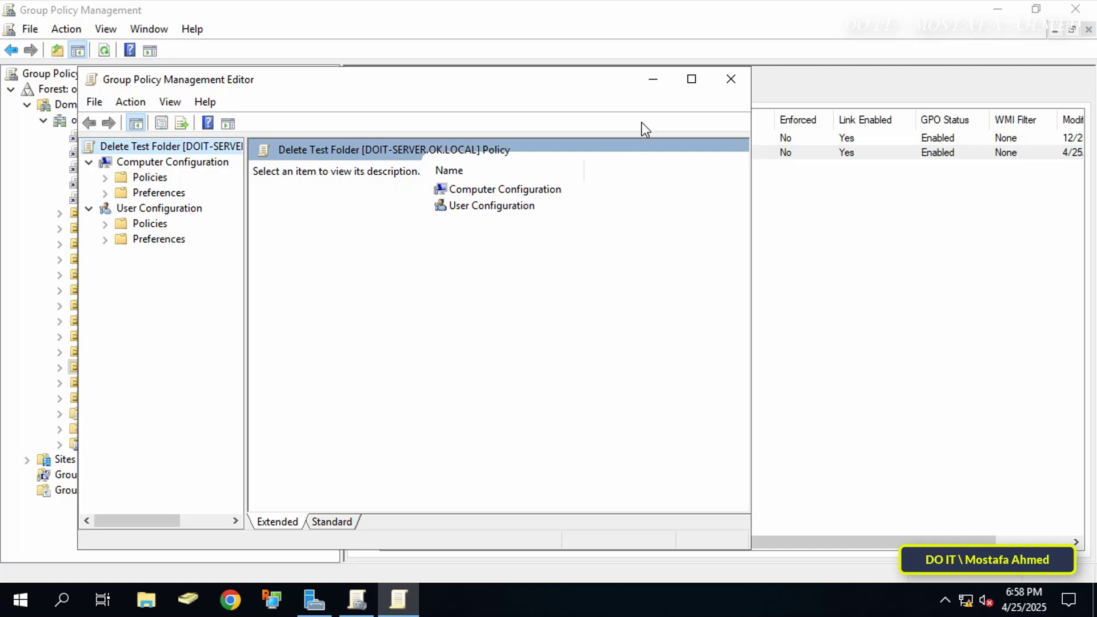
pyautogui.click(690, 79)
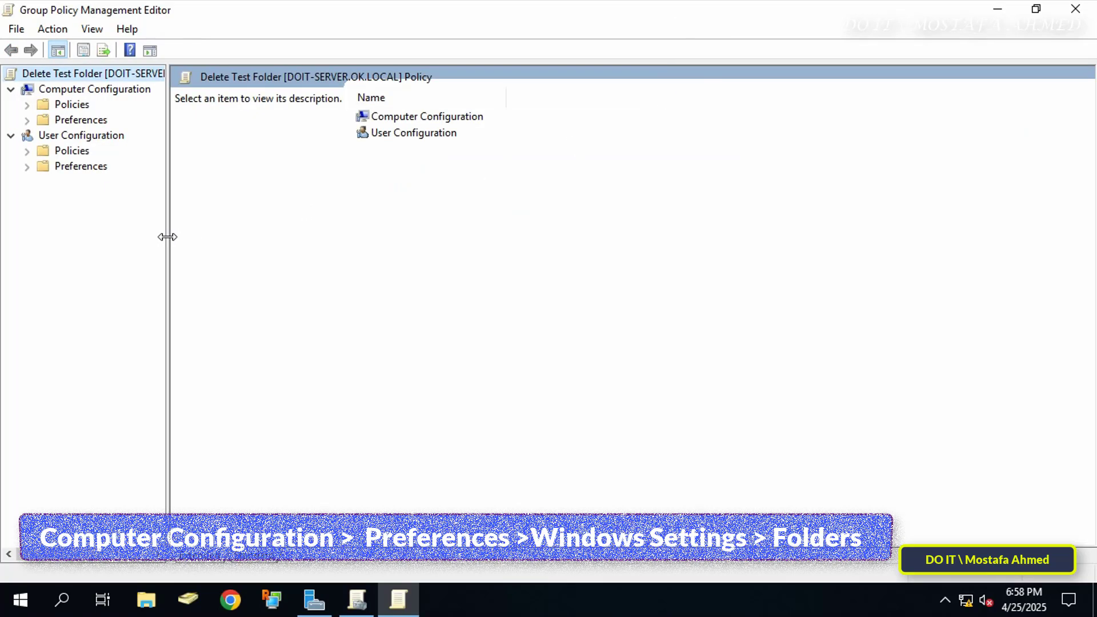
pyautogui.moveTo(172, 236); pyautogui.dragTo(251, 237)
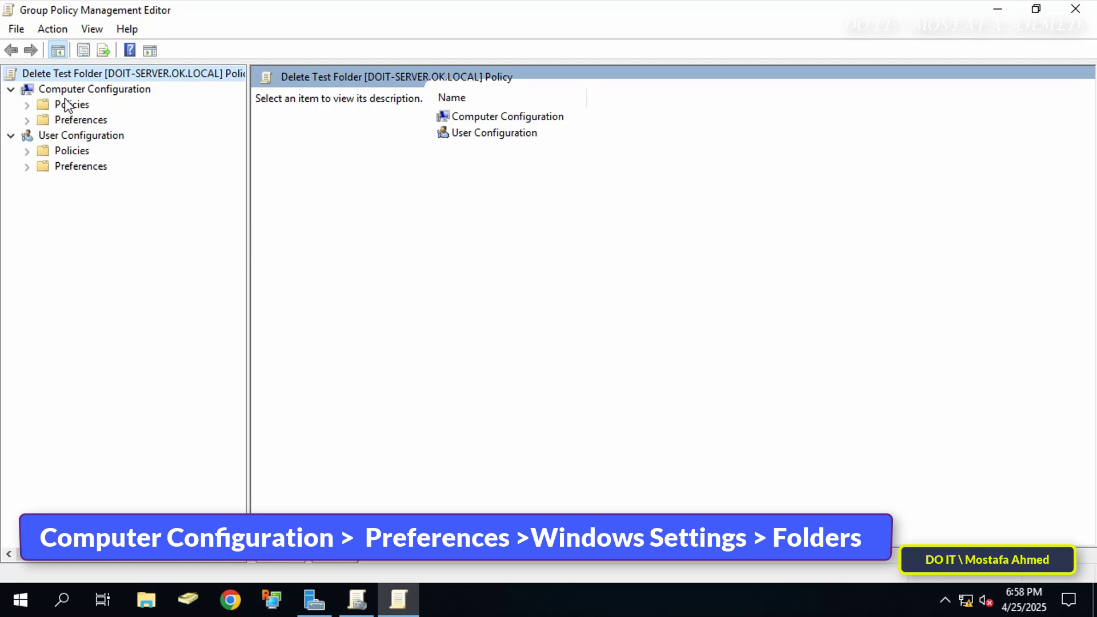
pyautogui.click(95, 89)
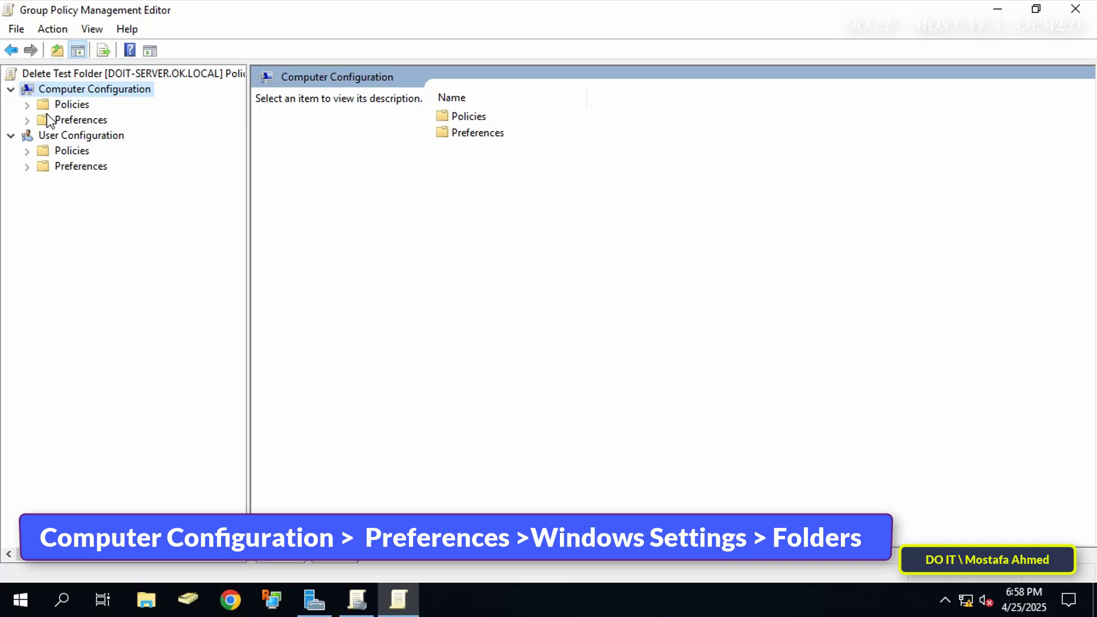
pyautogui.click(80, 120)
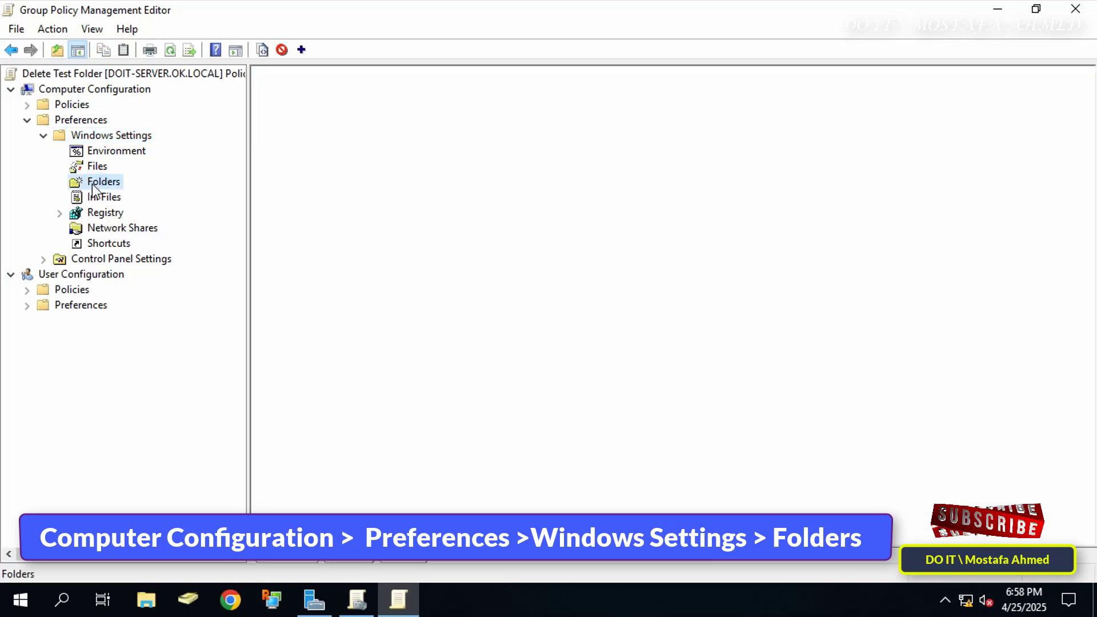
pyautogui.click(103, 182)
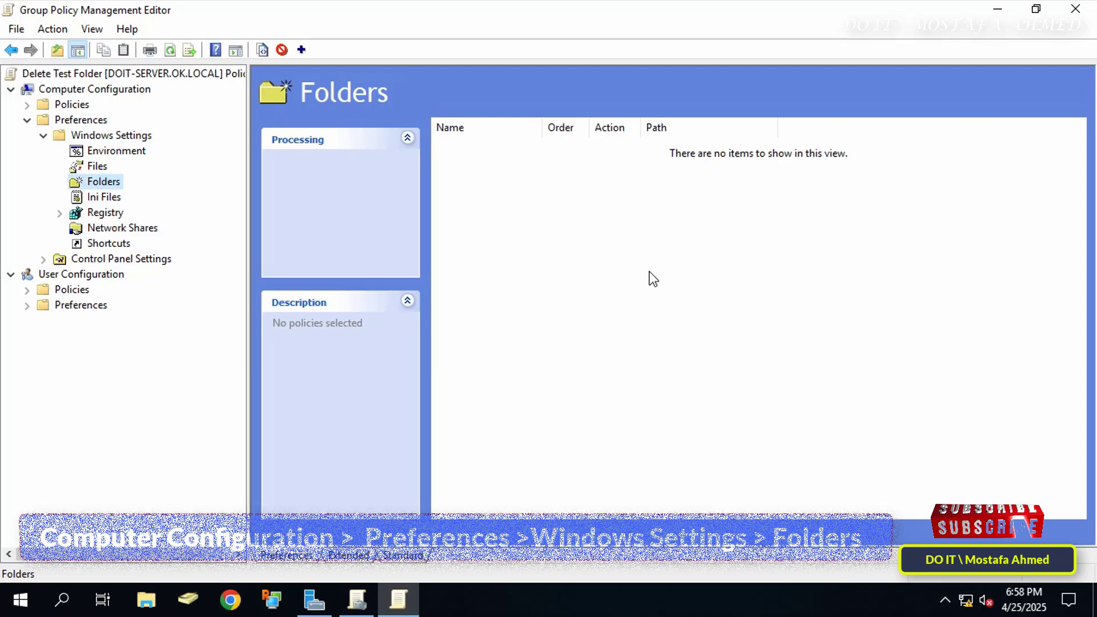
pyautogui.rightClick(651, 279)
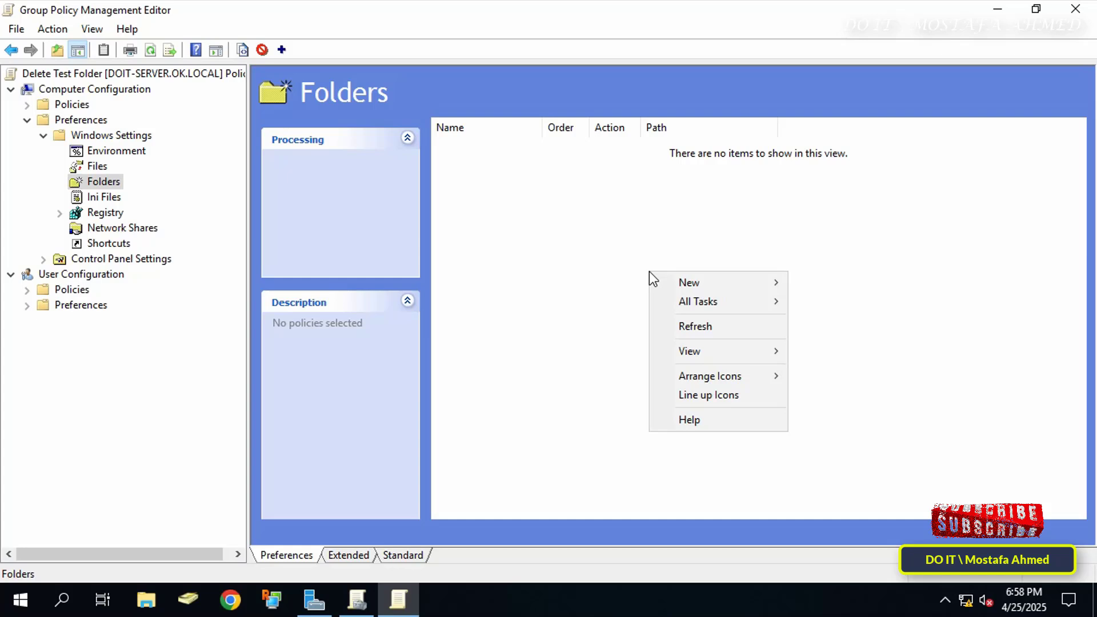
pyautogui.moveTo(700, 283)
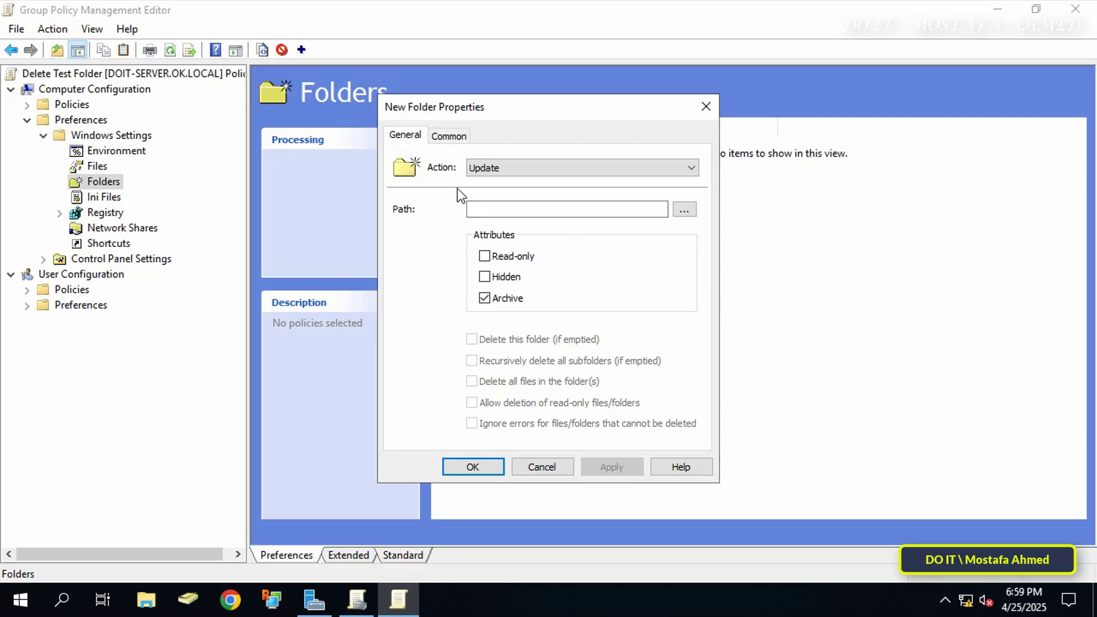
pyautogui.moveTo(432, 190)
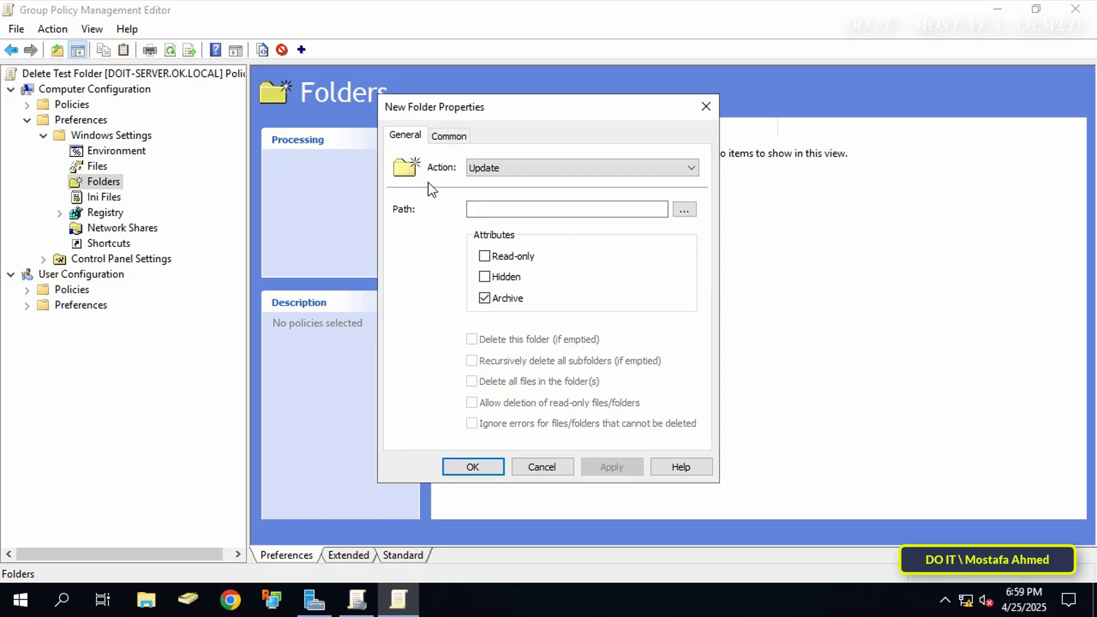
# Configure the item to Delete d:\Test, deleting all files and ignoring errors, and save it
pyautogui.click(581, 167)
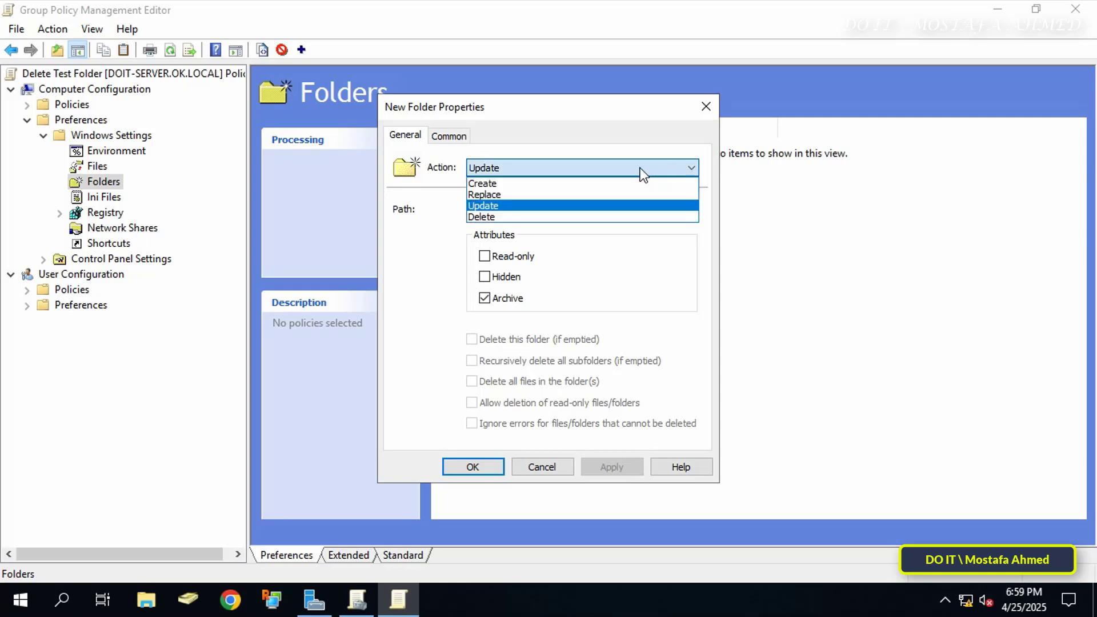
pyautogui.moveTo(522, 217)
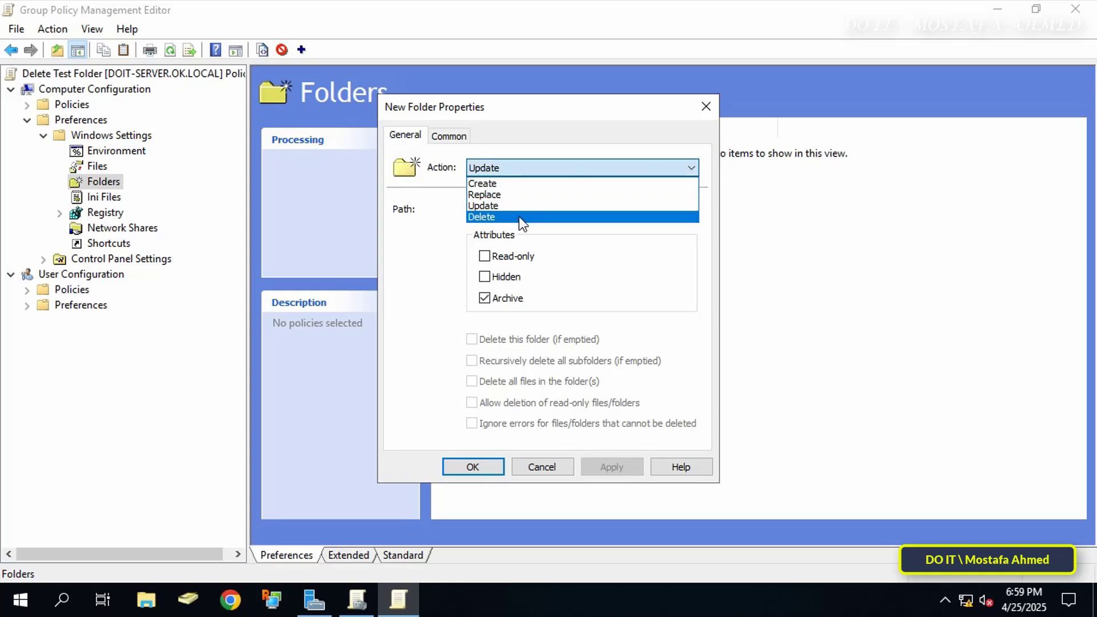
pyautogui.click(481, 216)
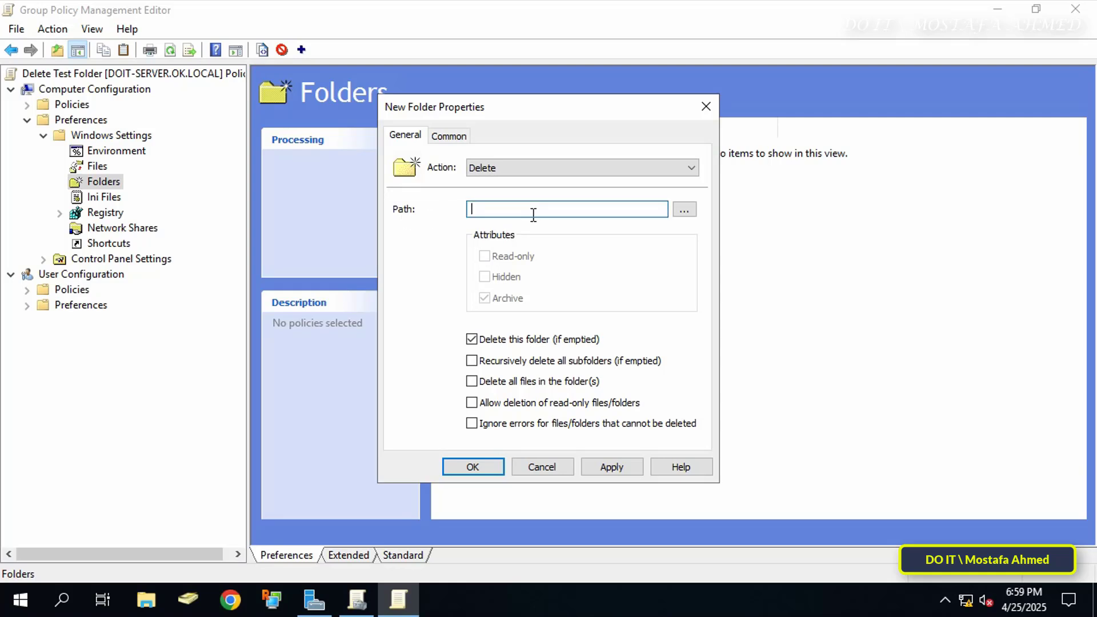
pyautogui.write('d:\\')
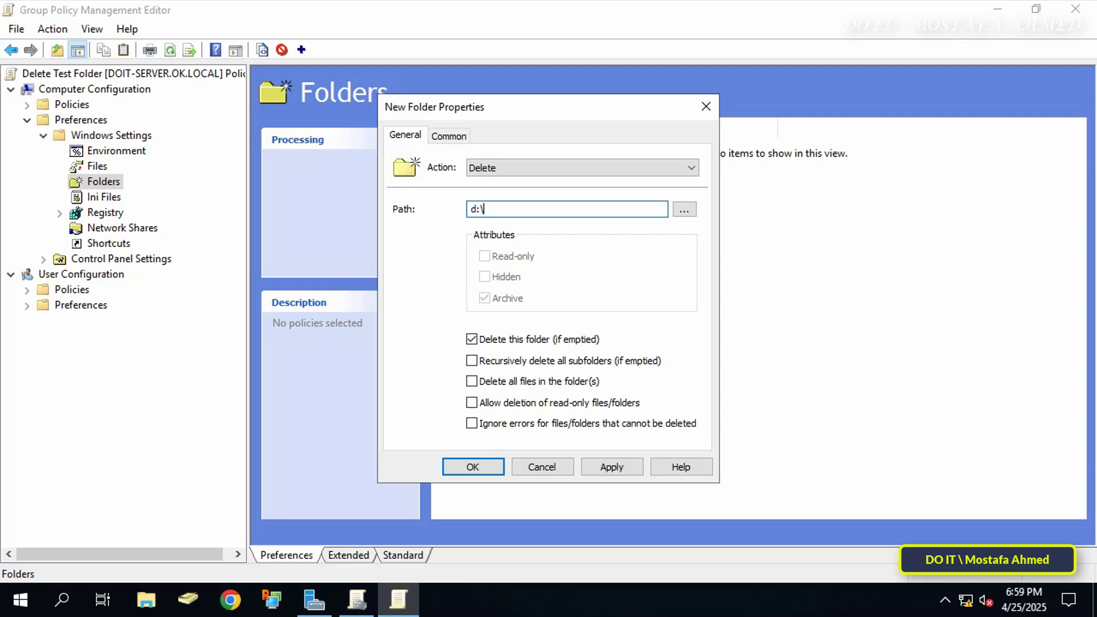
pyautogui.write('T')
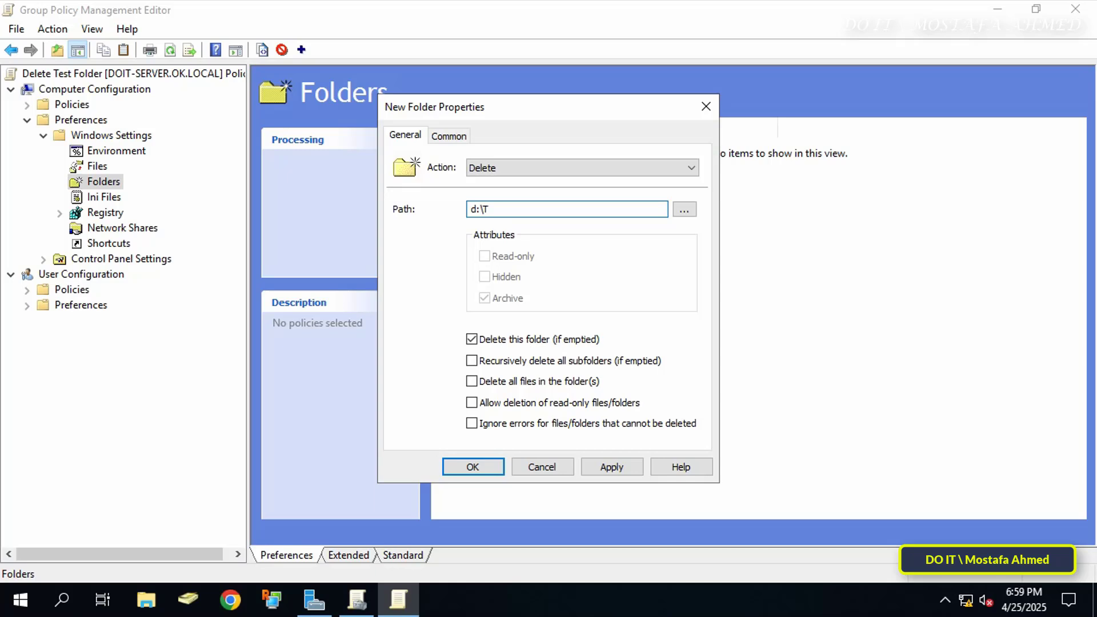
pyautogui.write('est')
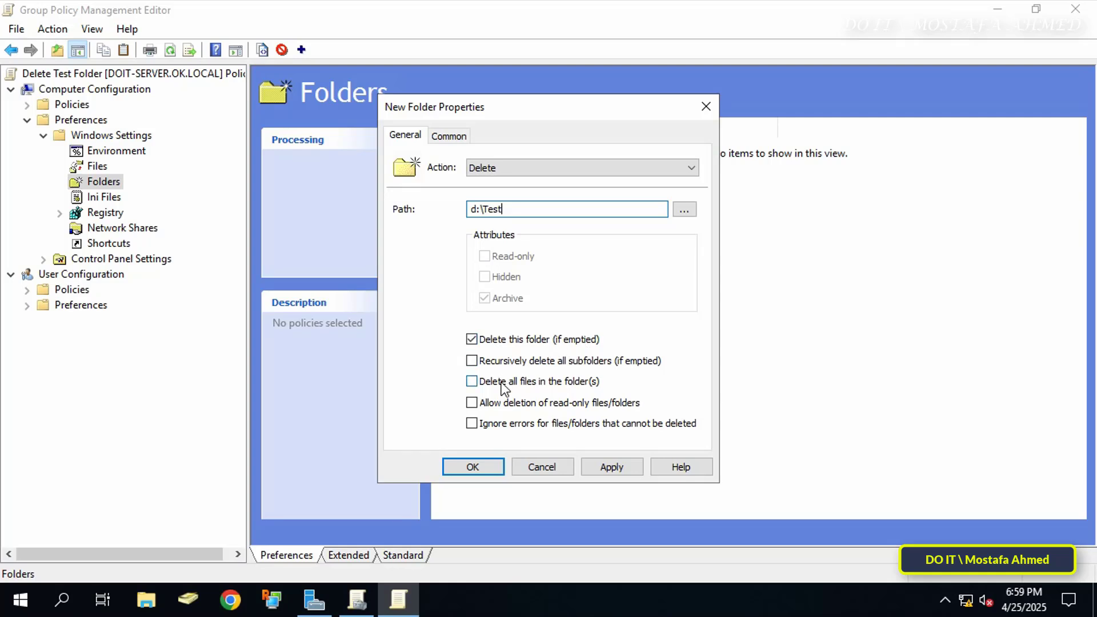
pyautogui.click(472, 382)
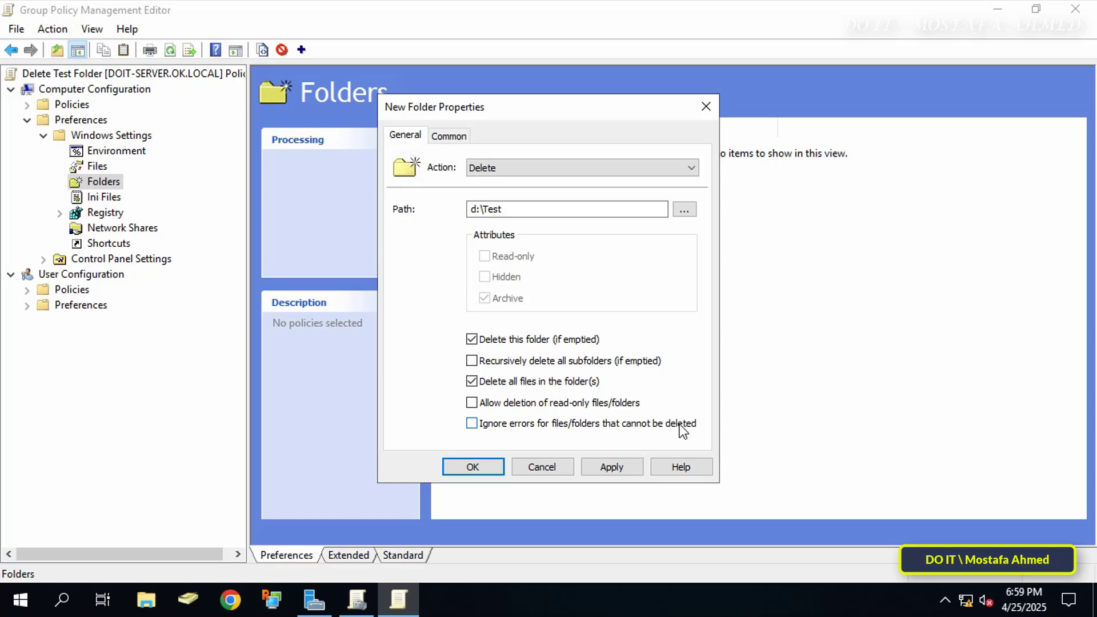
pyautogui.click(472, 423)
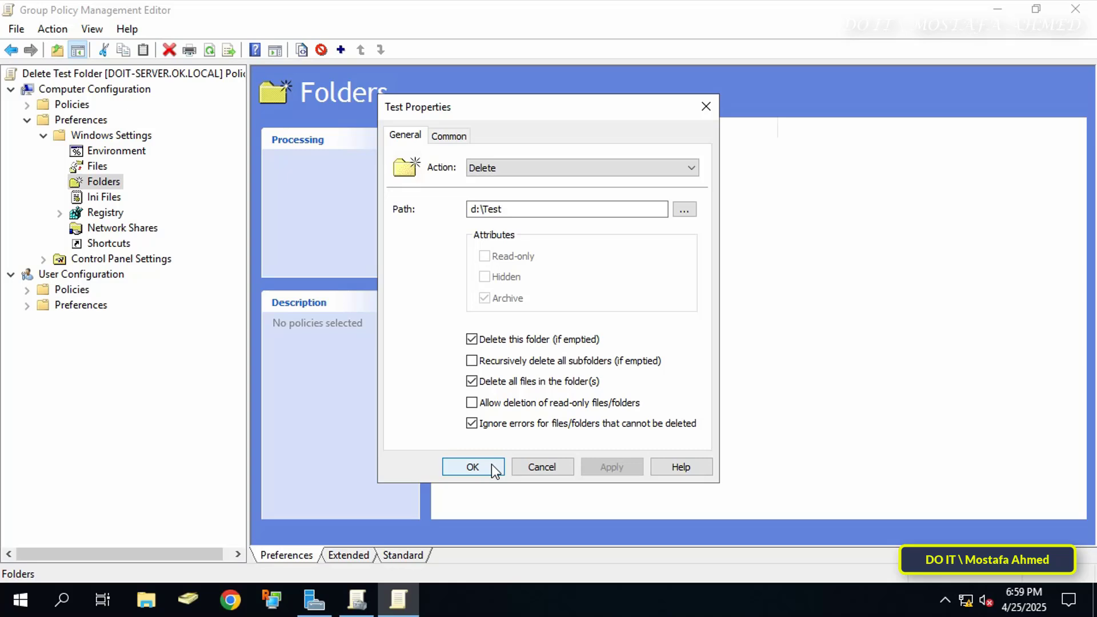
pyautogui.click(472, 466)
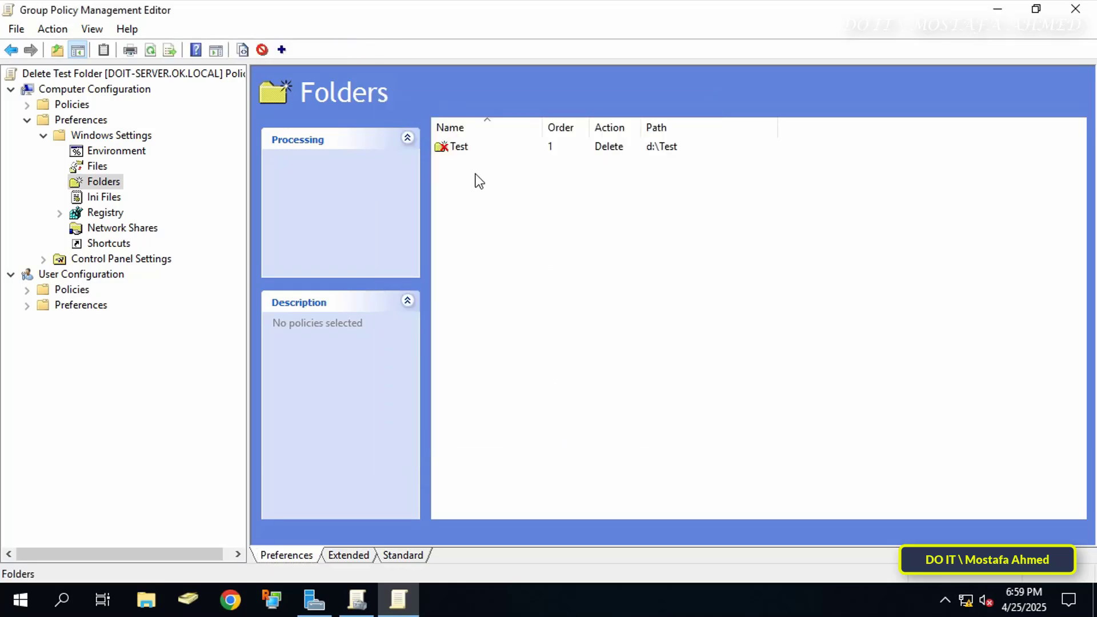
# Review the new Test folder item, then close the editor and the management console
pyautogui.click(460, 147)
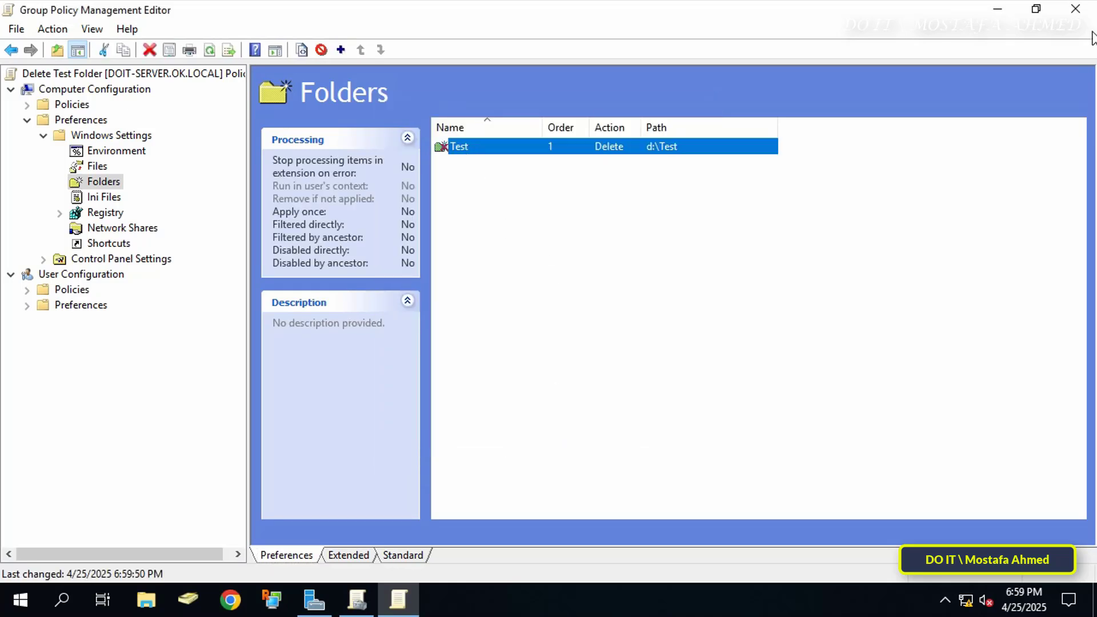
pyautogui.click(1076, 9)
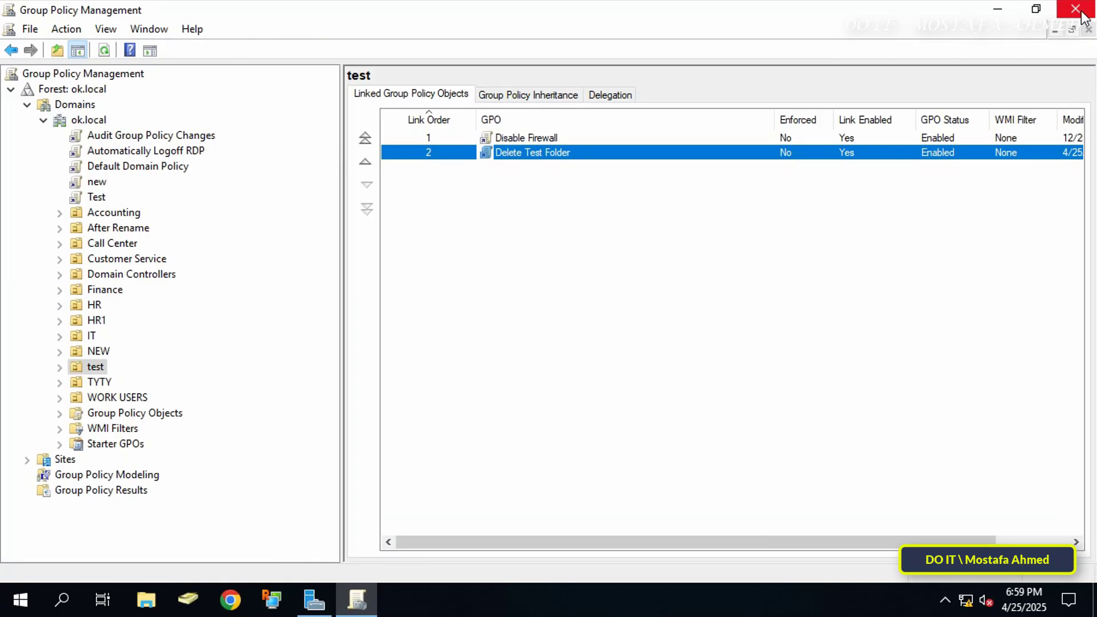
pyautogui.click(1075, 9)
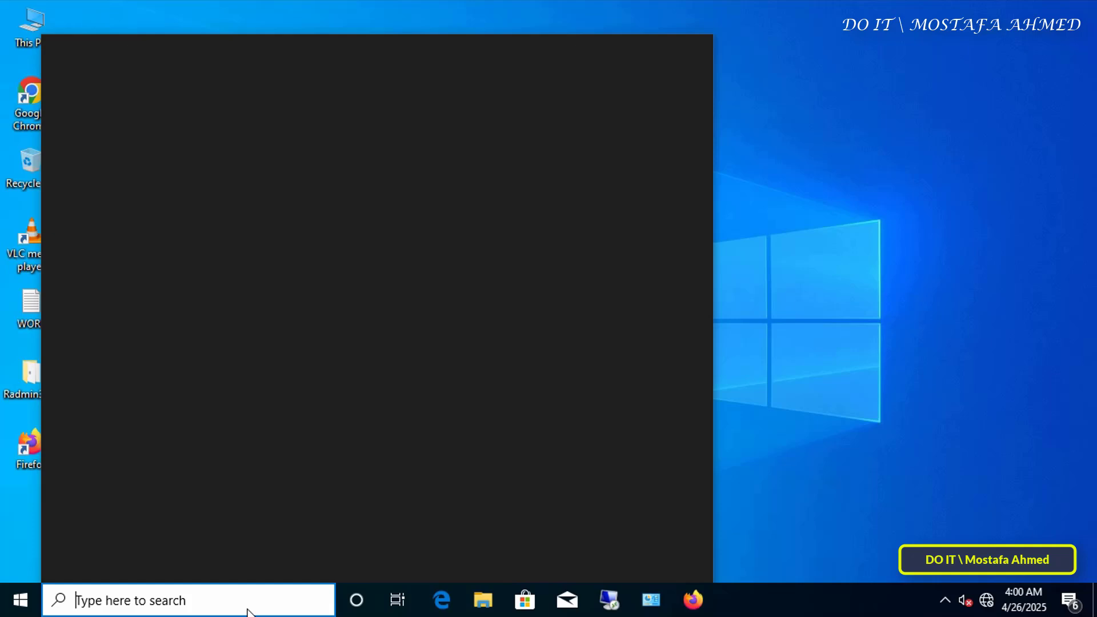
# Launch Command Prompt on the client through the taskbar search
pyautogui.write('command promp')
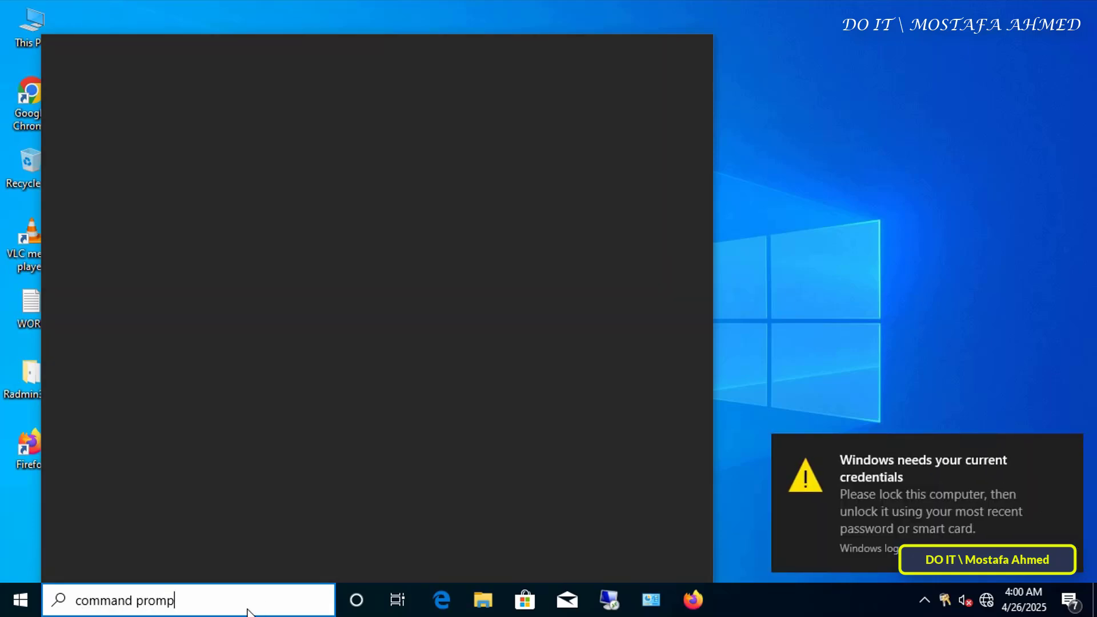
pyautogui.write('t')
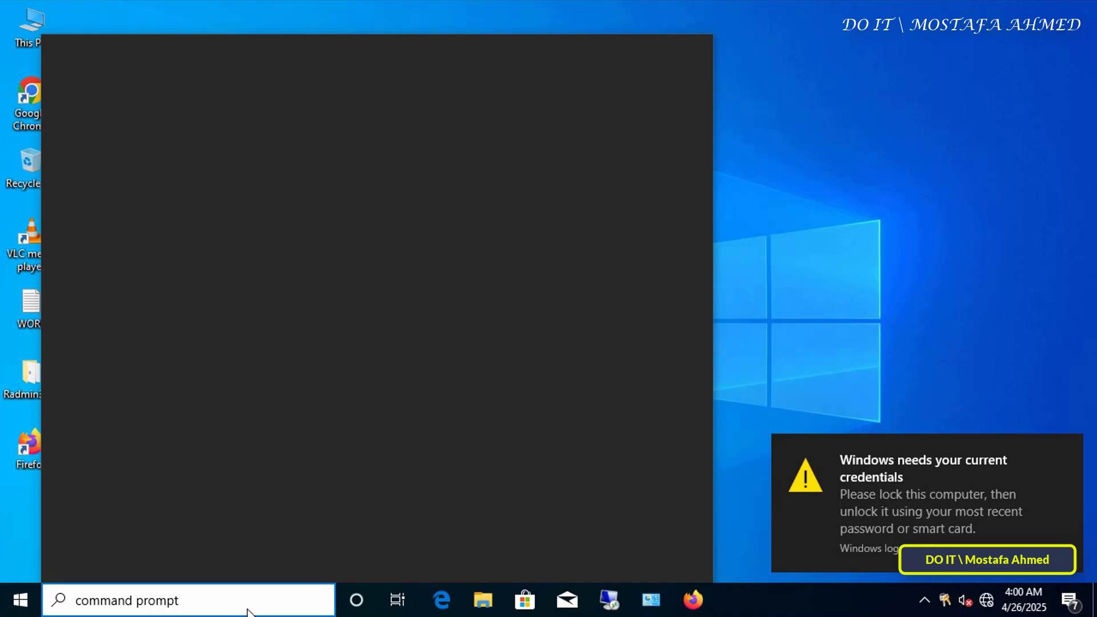
pyautogui.write('command prompt')
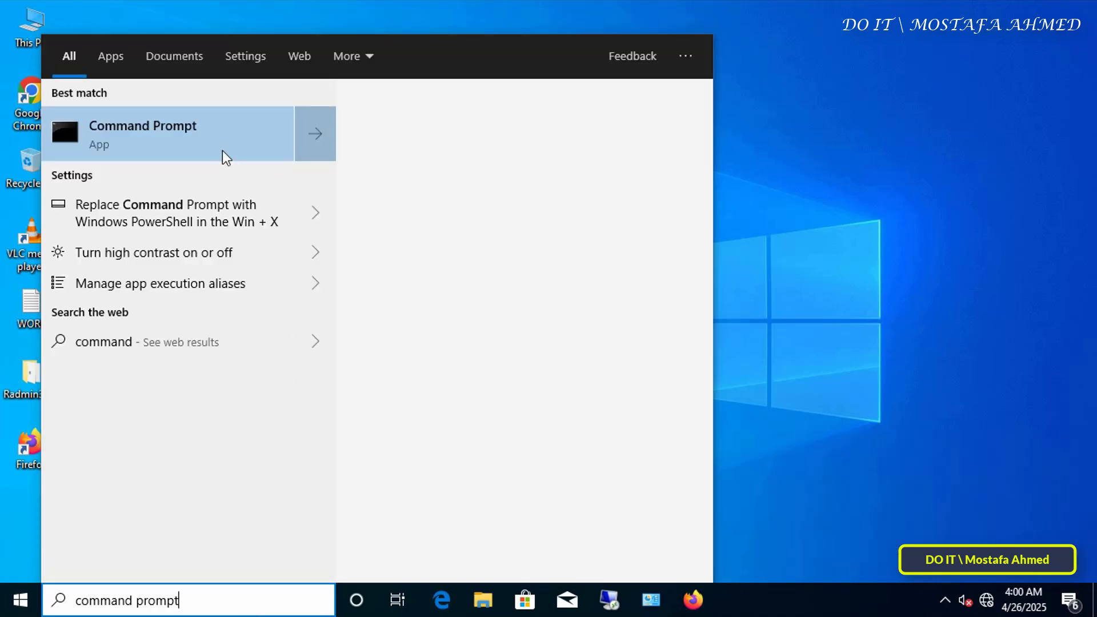
pyautogui.click(168, 133)
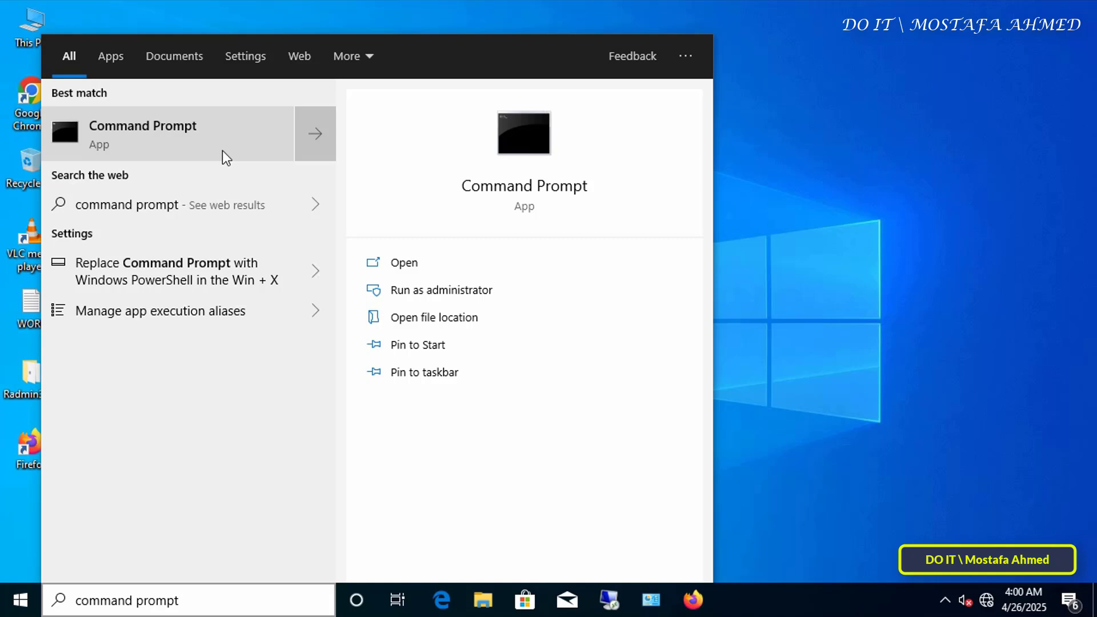
pyautogui.click(143, 132)
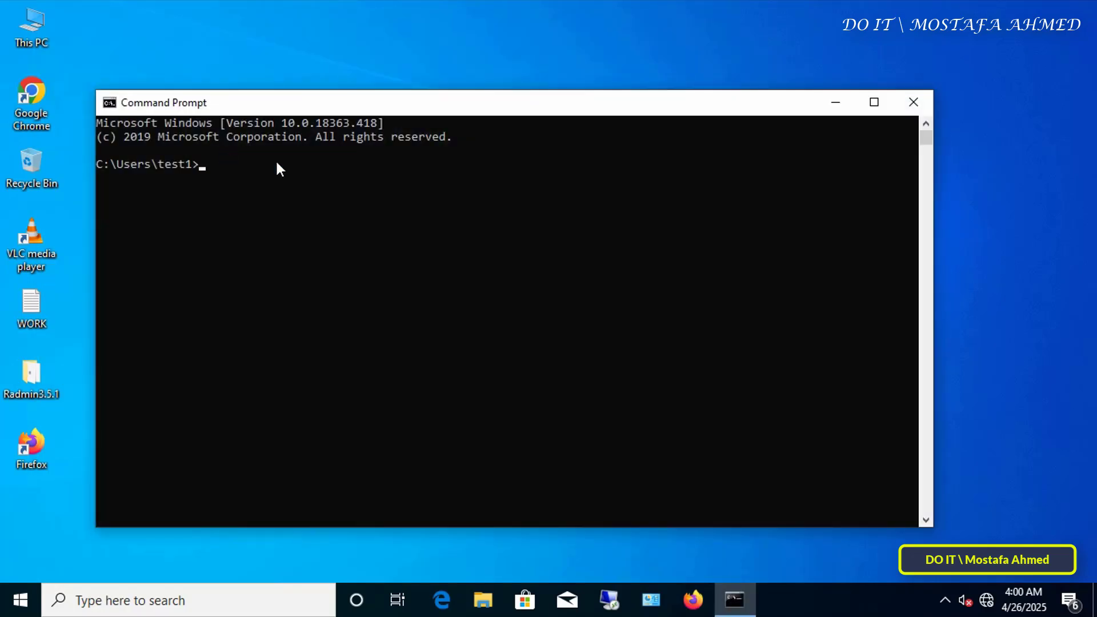
# Run gpupdate /force in Command Prompt, then bring up File Explorer at This PC
pyautogui.write('gp')
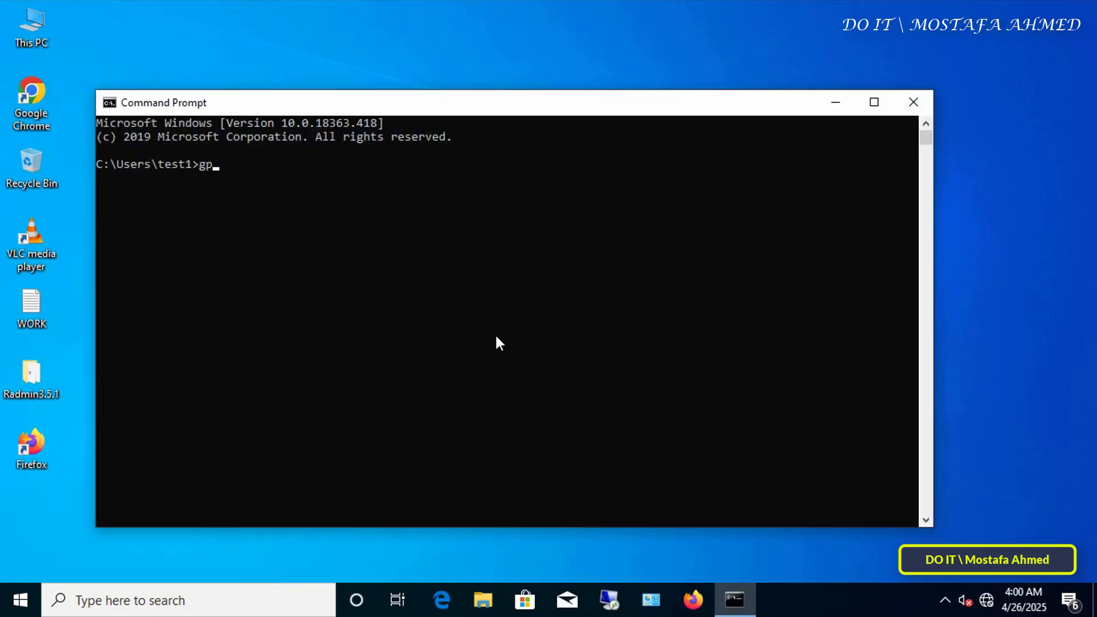
pyautogui.write('update /force')
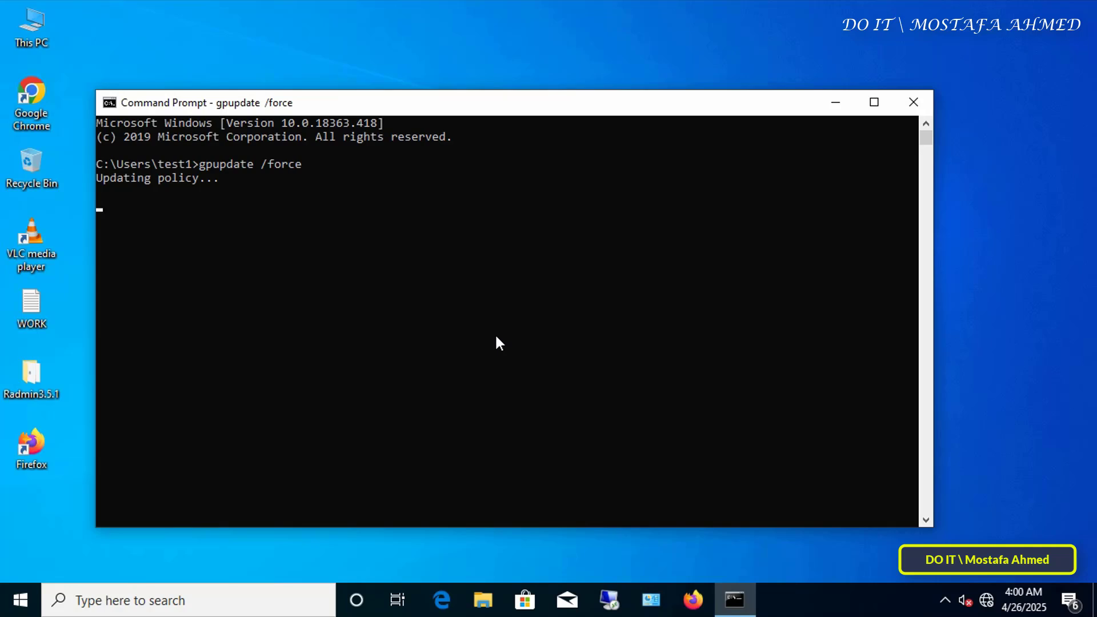
pyautogui.click(482, 600)
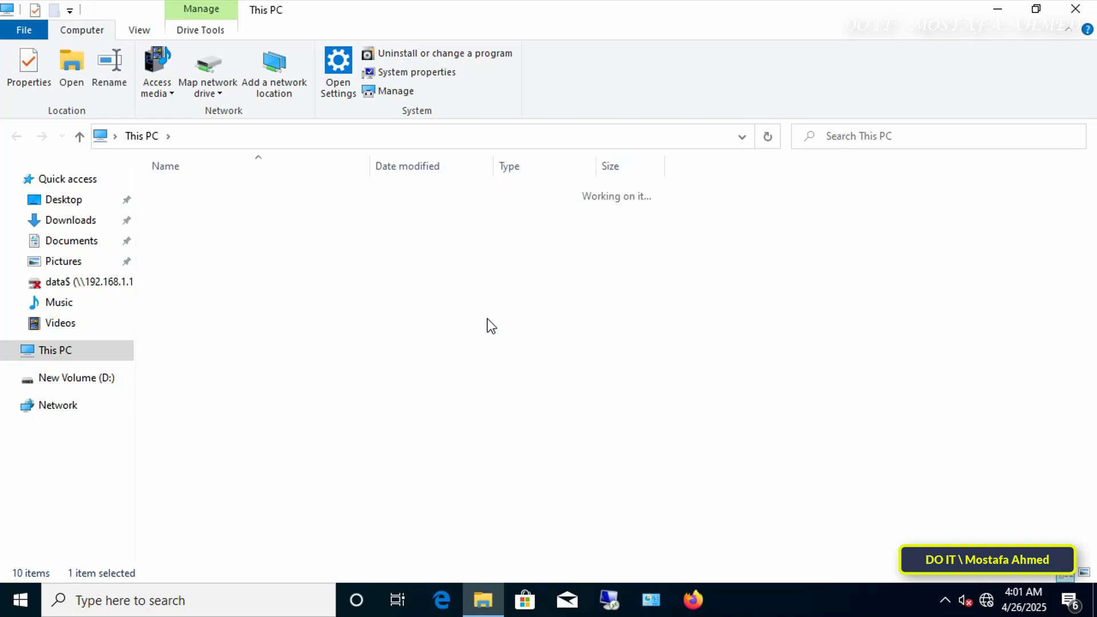
# Check drive D: to verify the Test folder was deleted, then close File Explorer
pyautogui.doubleClick(70, 378)
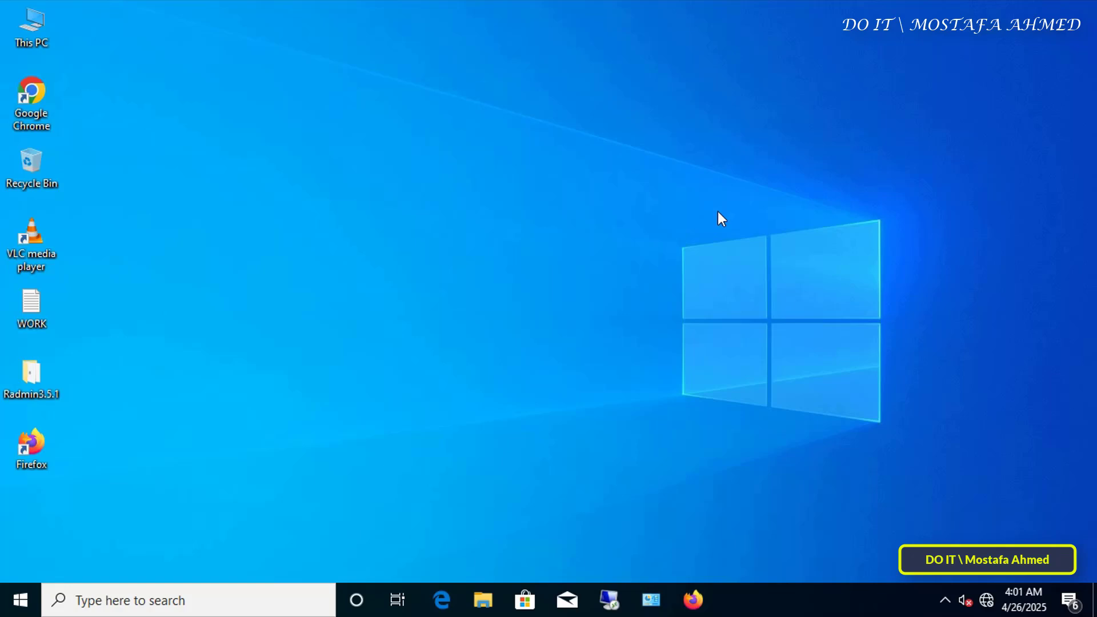
pyautogui.moveTo(790, 136)
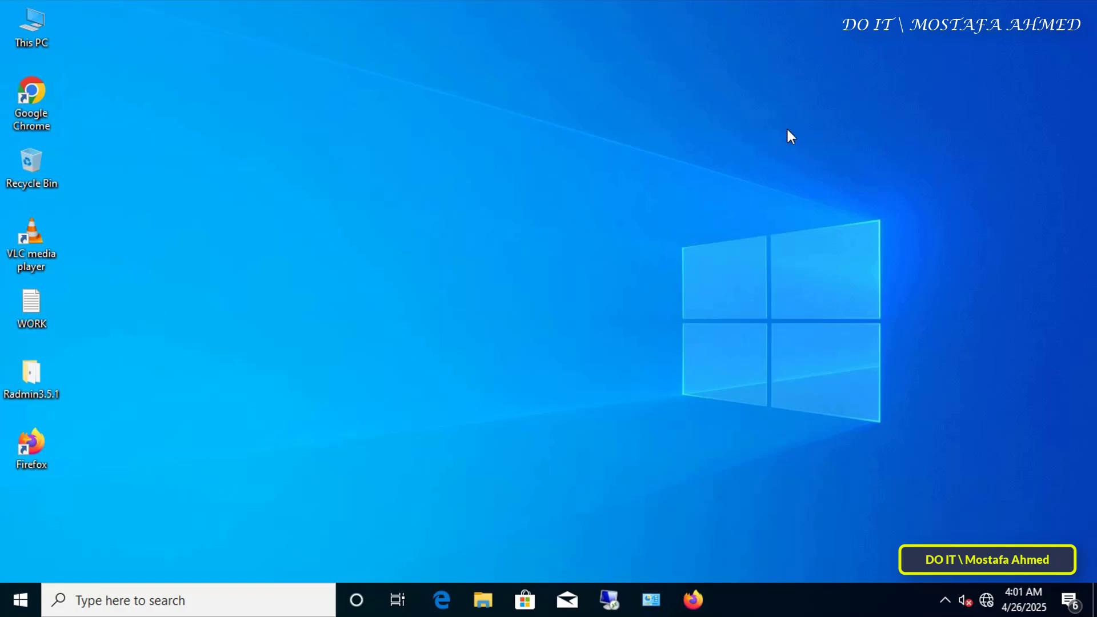